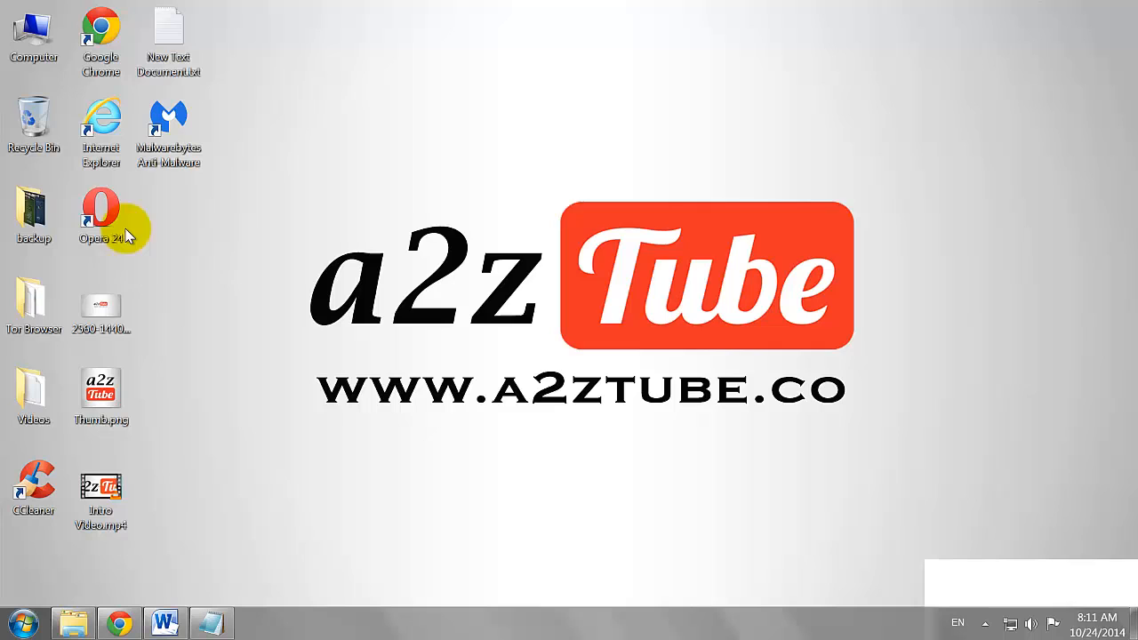
# Launch Opera and go to youtube.com from the address bar suggestion.
pyautogui.doubleClick(99, 217)
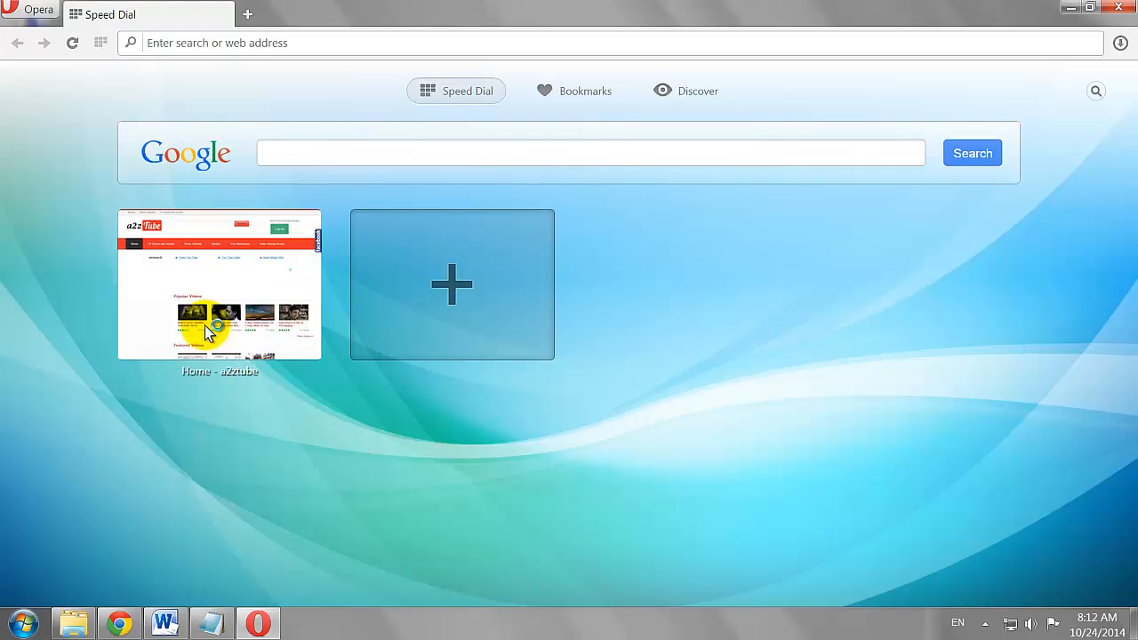
pyautogui.write('youtube.com')
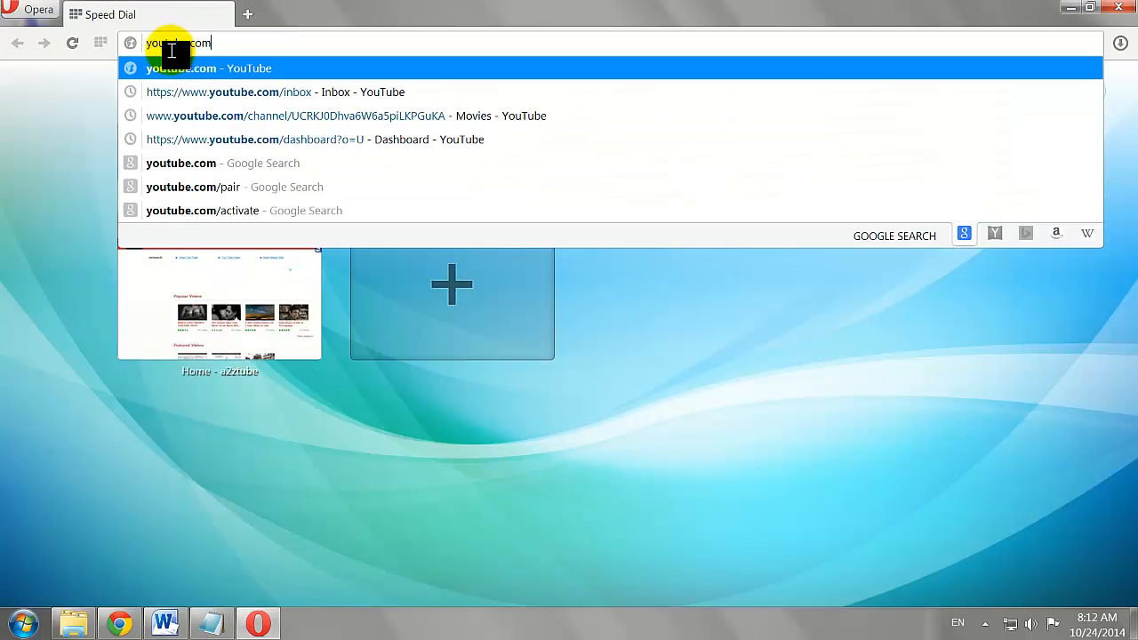
pyautogui.click(182, 68)
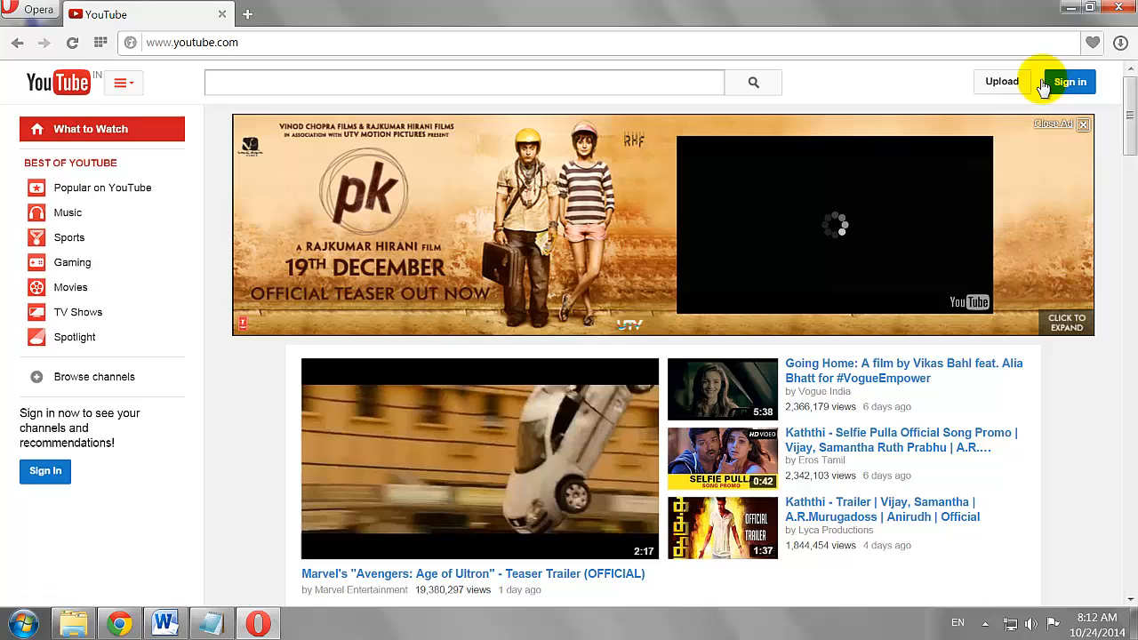
# Sign in to YouTube with the Google account email and password.
pyautogui.click(1070, 82)
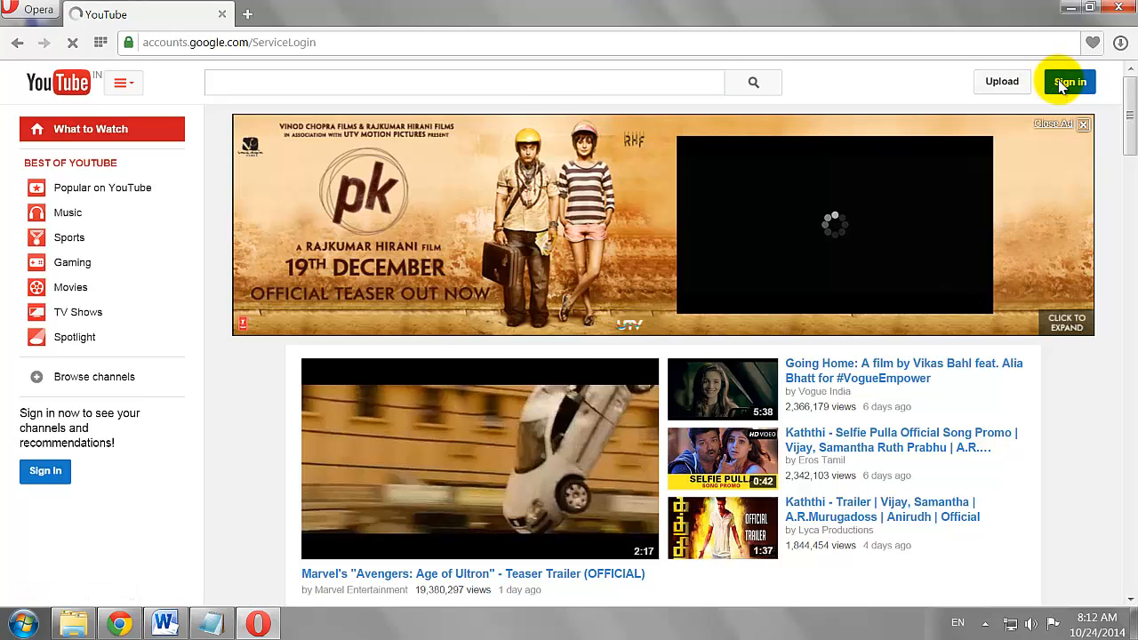
pyautogui.click(1068, 82)
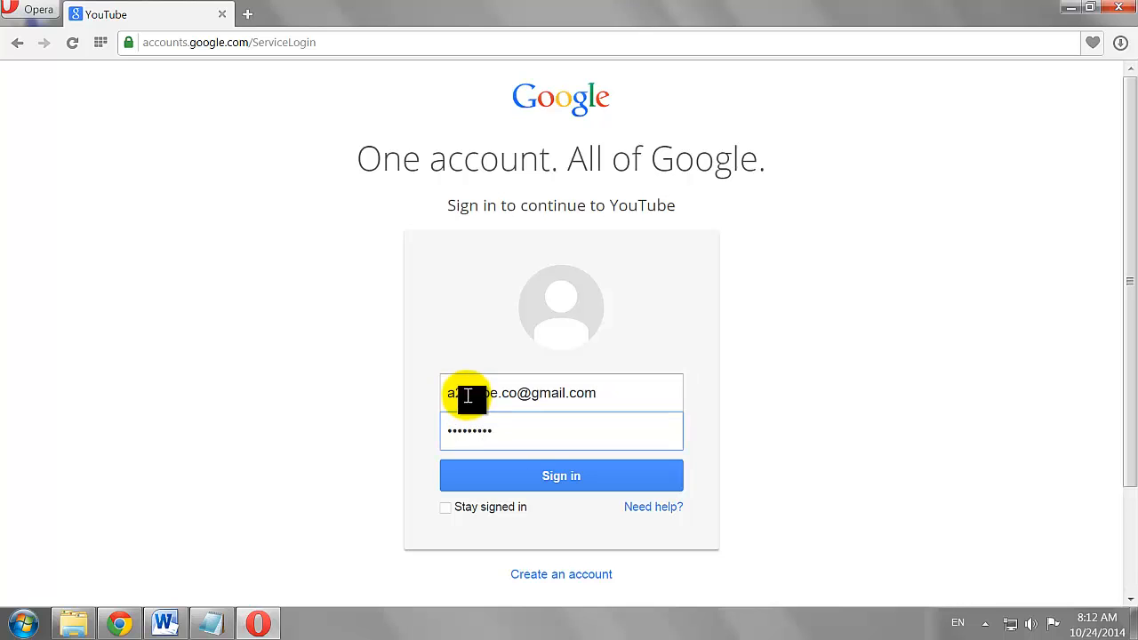
pyautogui.click(562, 477)
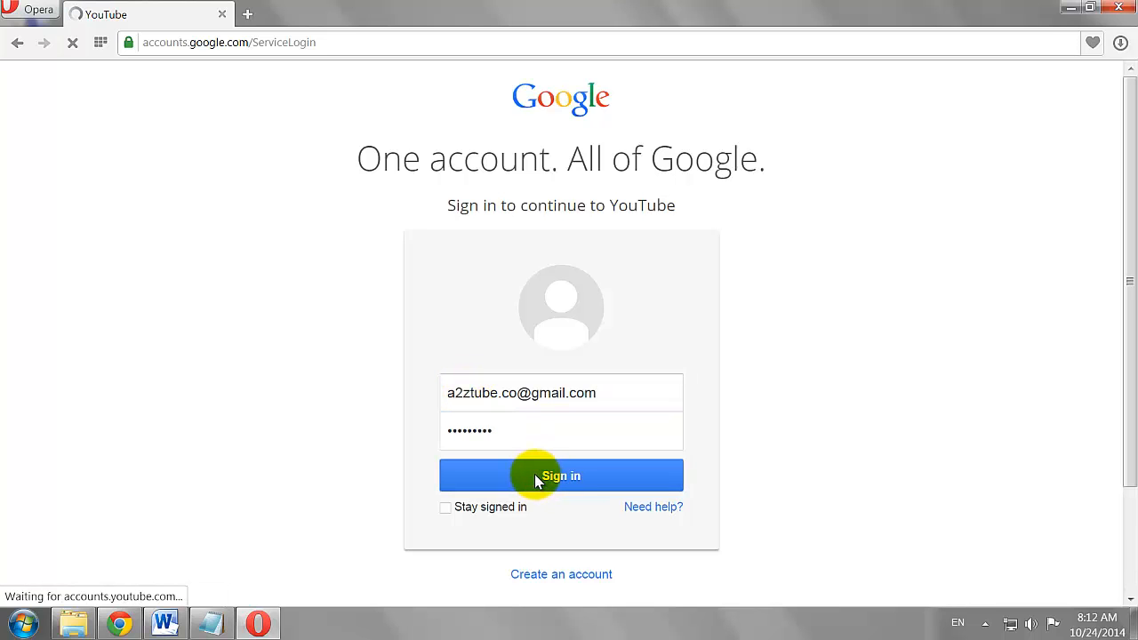
pyautogui.click(561, 476)
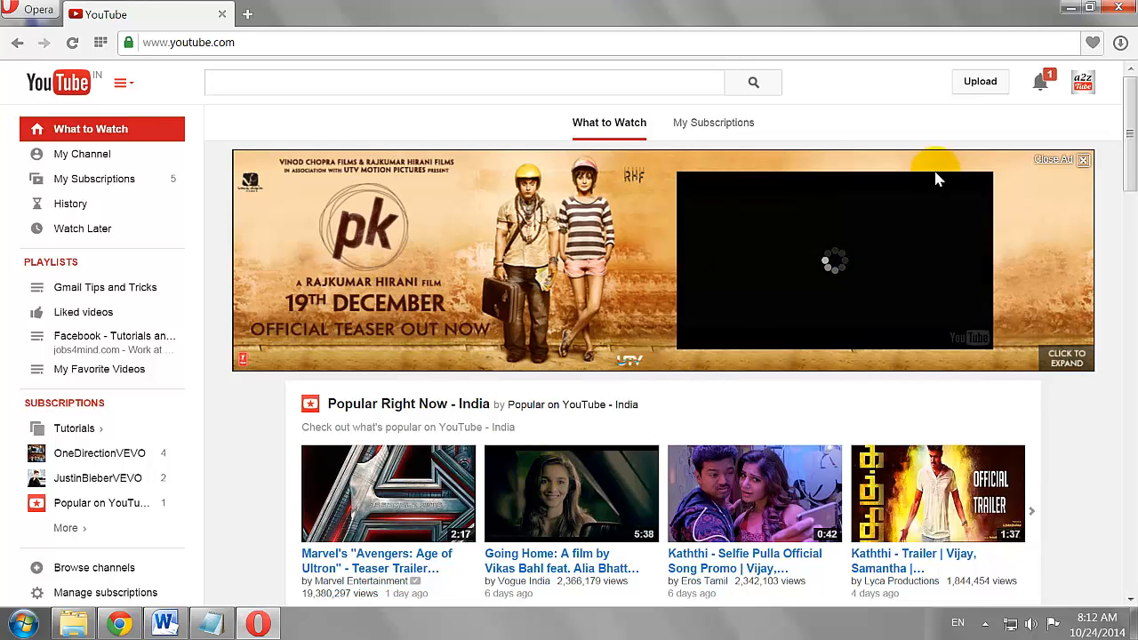
# Reach the A to Z Youtube Tutorials channel page via Creator Studio's View Channel.
pyautogui.click(1083, 82)
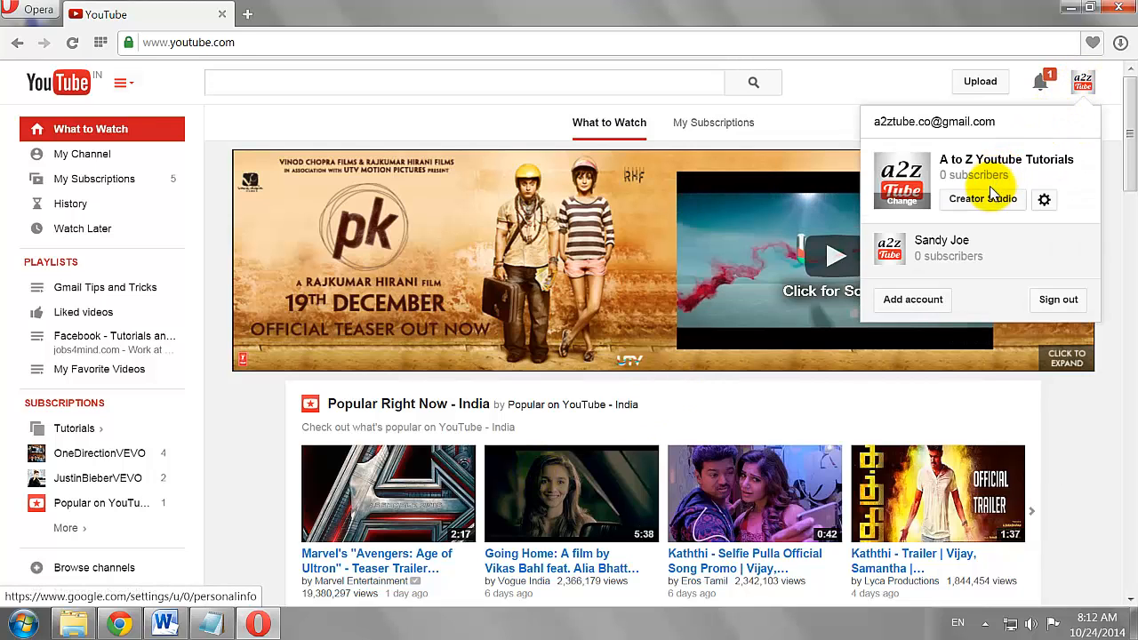
pyautogui.click(981, 199)
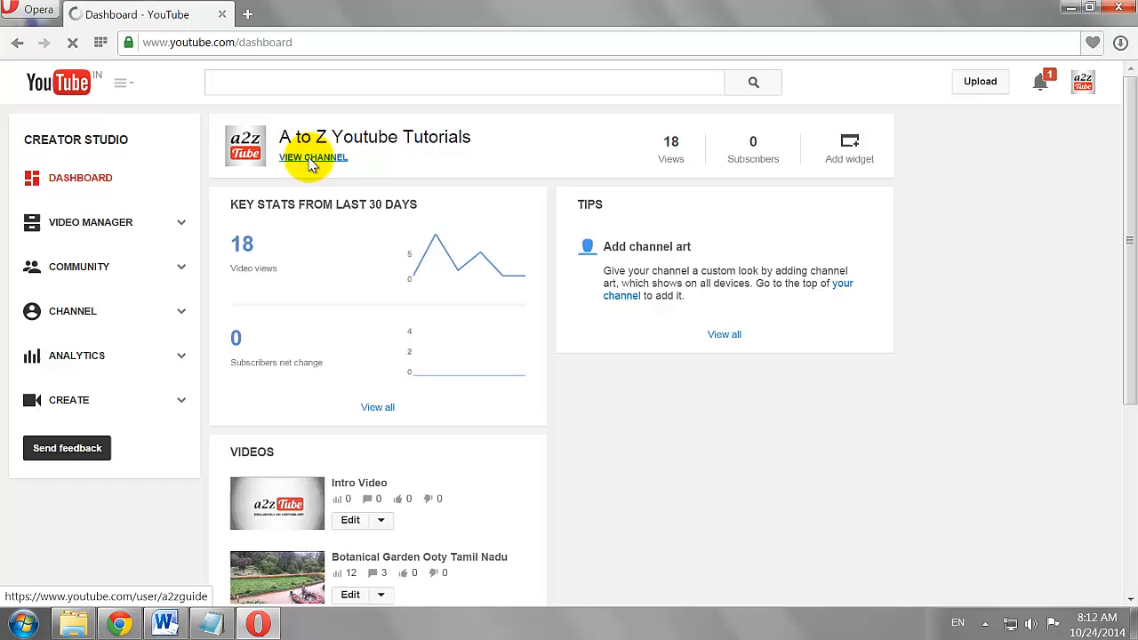
pyautogui.click(313, 156)
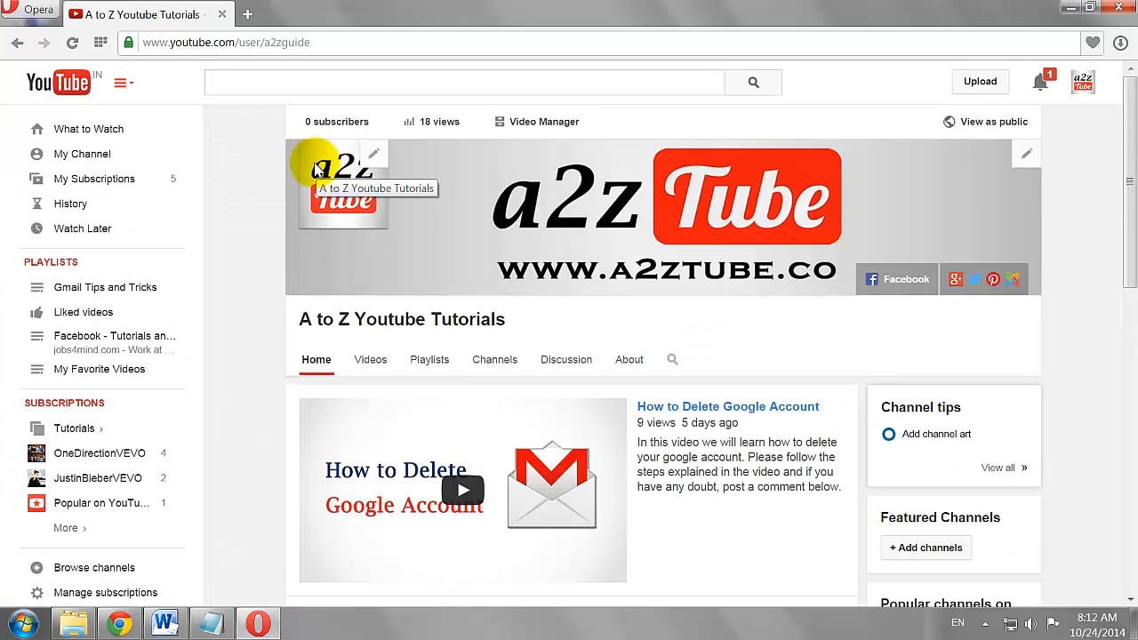
pyautogui.scroll(-3)
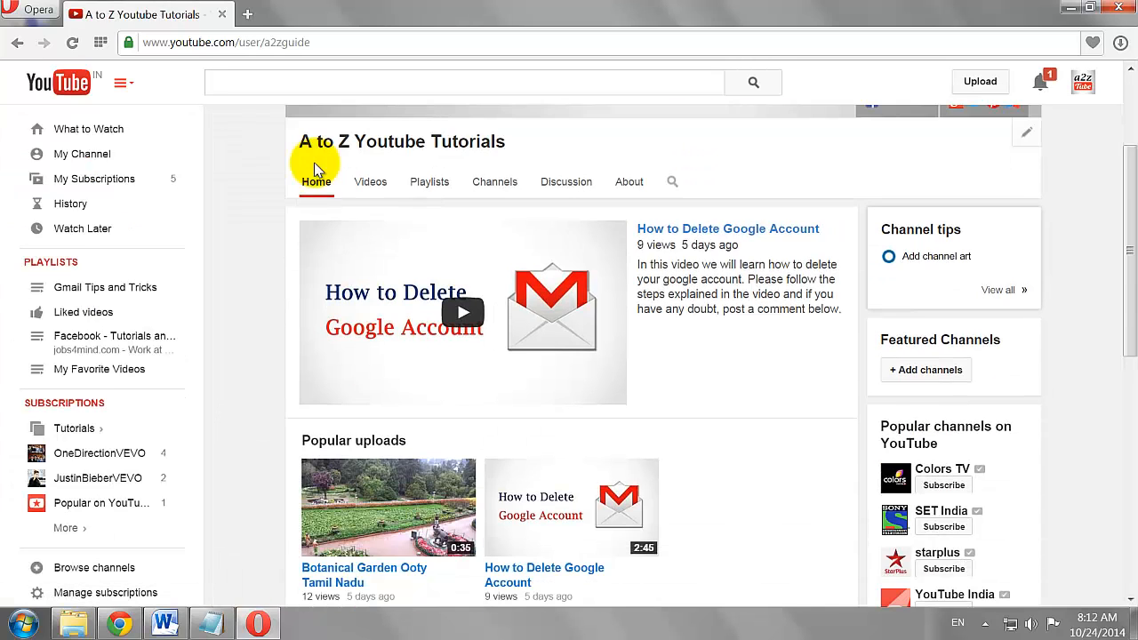
pyautogui.moveTo(989, 338)
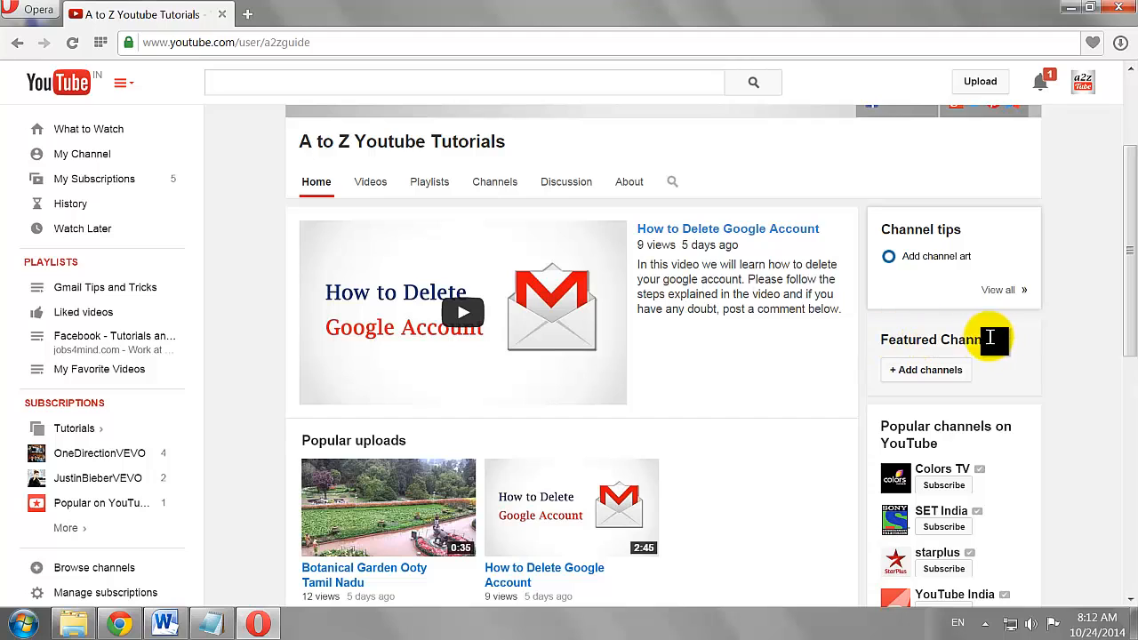
# Add the Sandy Minds channel (searched as 'jobs') to the Featured Channels list.
pyautogui.click(925, 370)
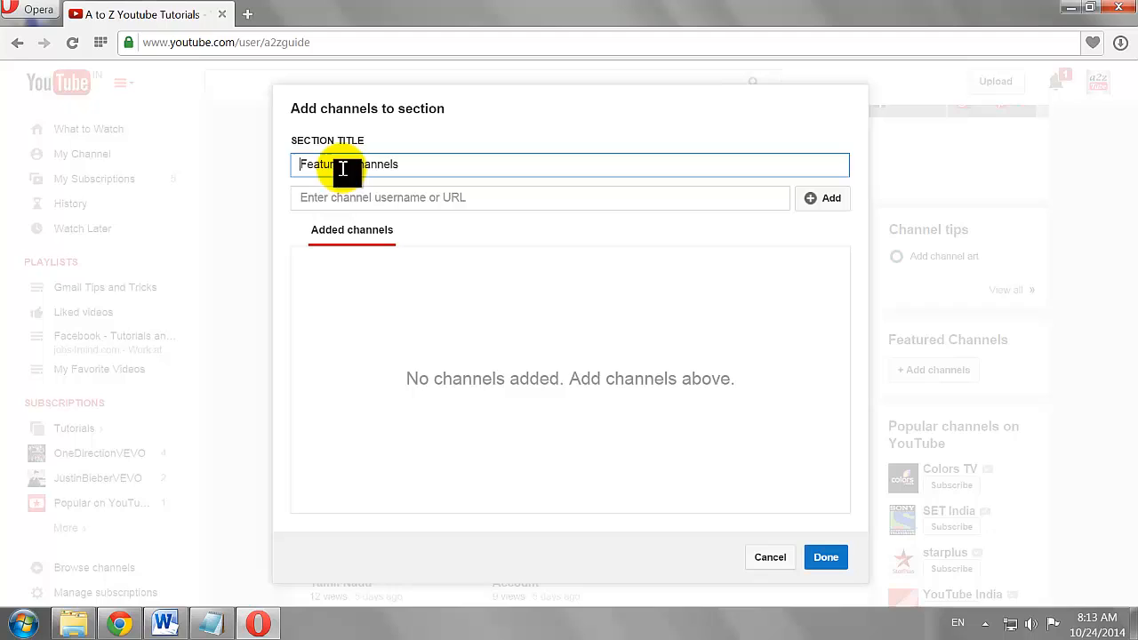
pyautogui.click(540, 198)
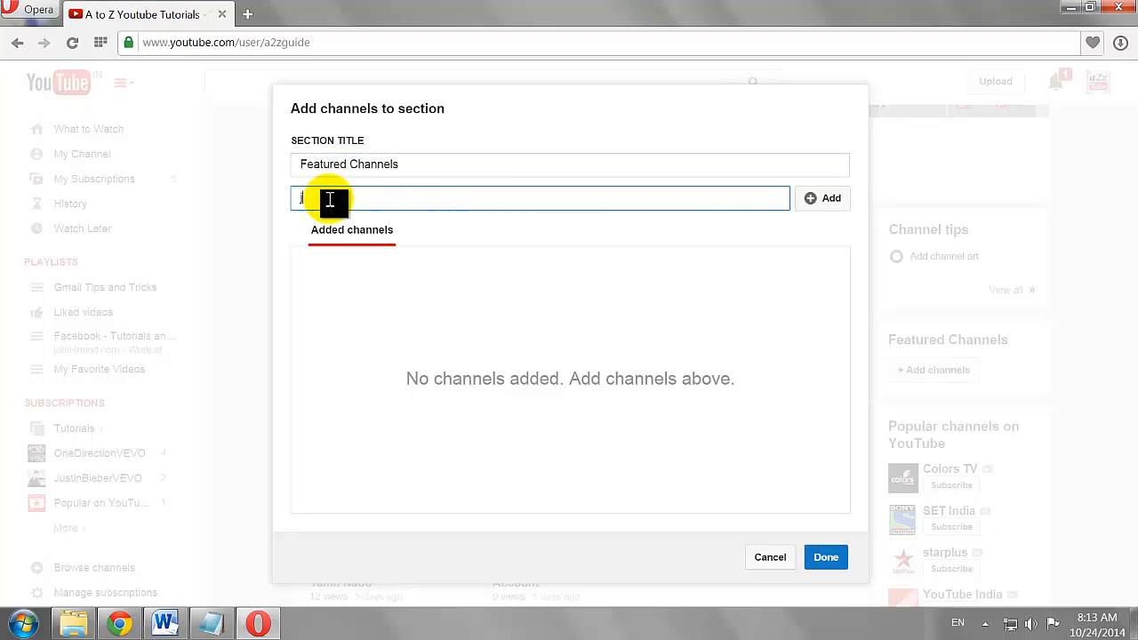
pyautogui.write('jobs4mind')
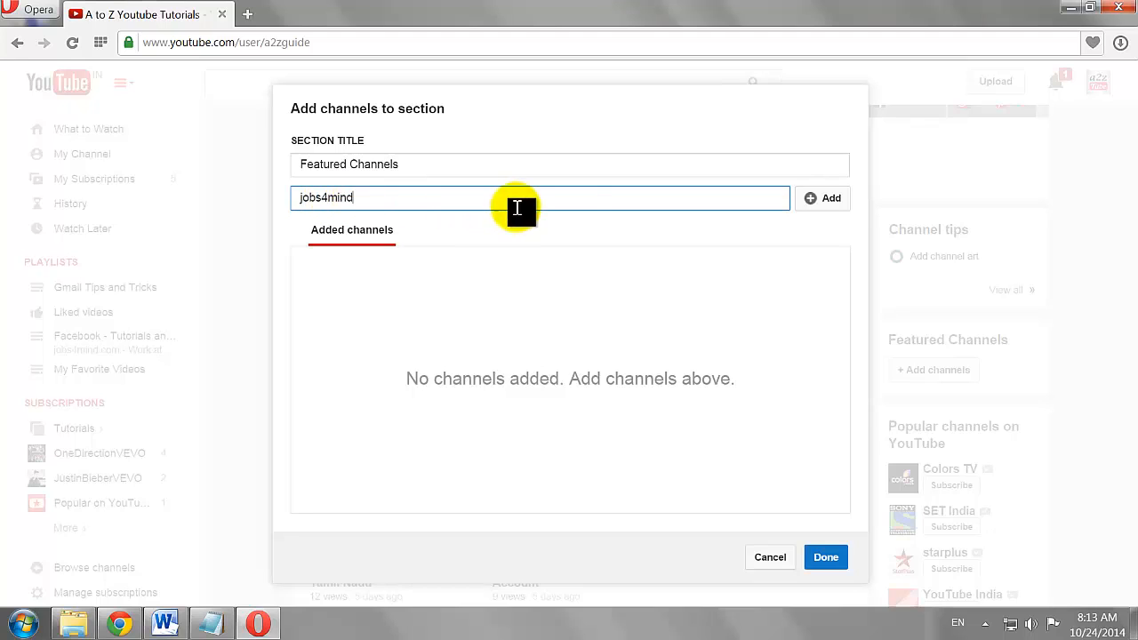
pyautogui.click(823, 197)
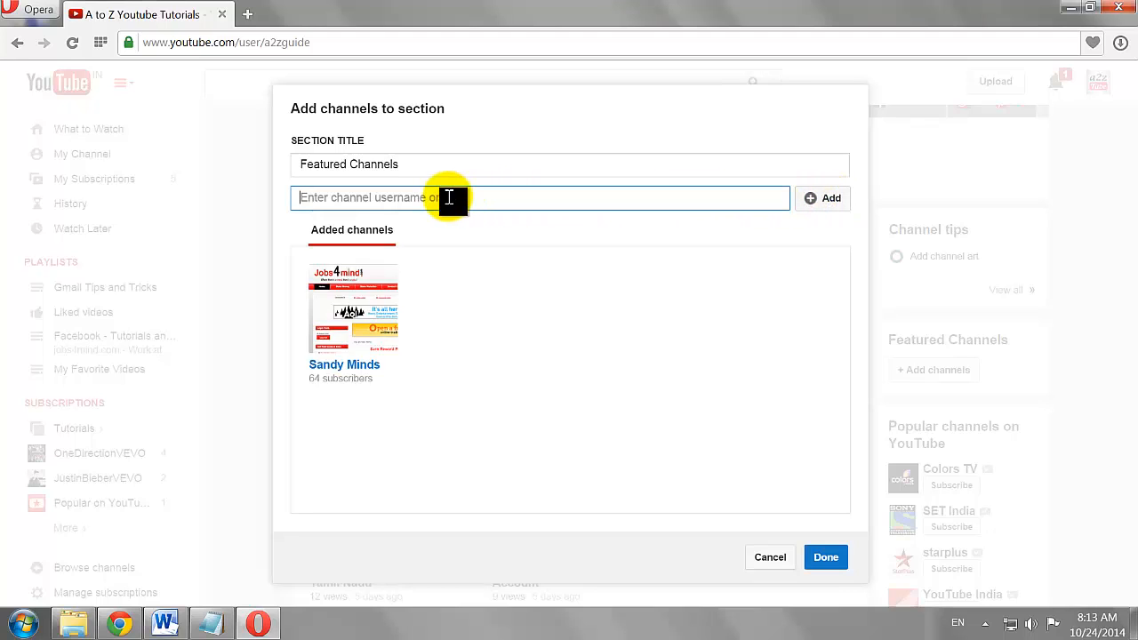
# Add jobs4mind.com and a2ztube to Featured Channels and confirm with Done.
pyautogui.write('jobs4minds')
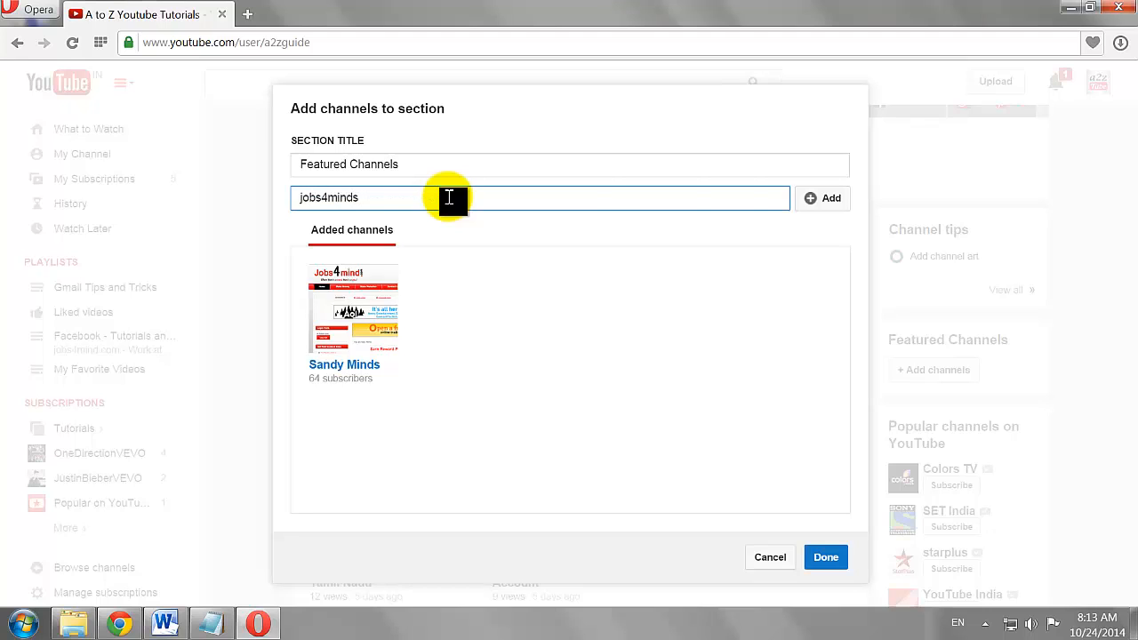
pyautogui.click(821, 197)
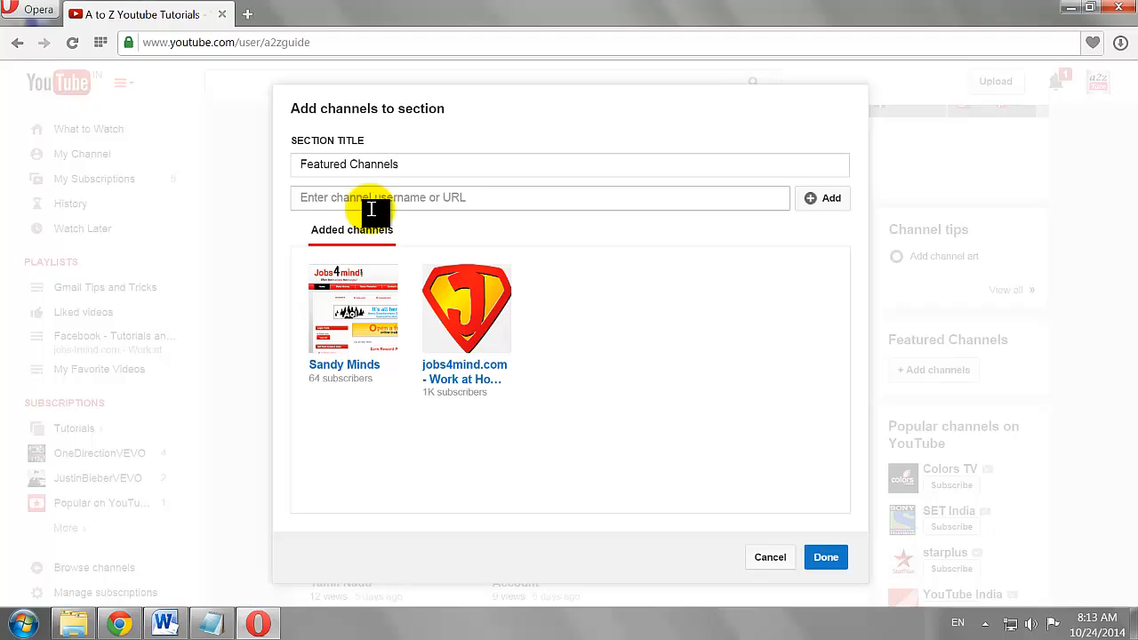
pyautogui.write('a2ztuto')
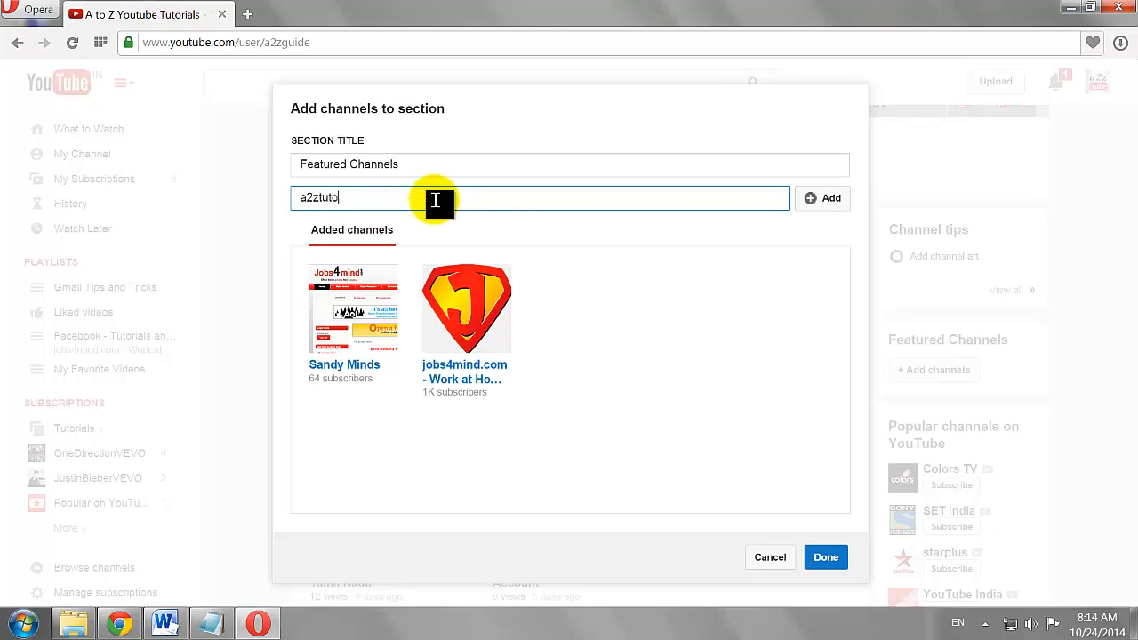
pyautogui.click(821, 197)
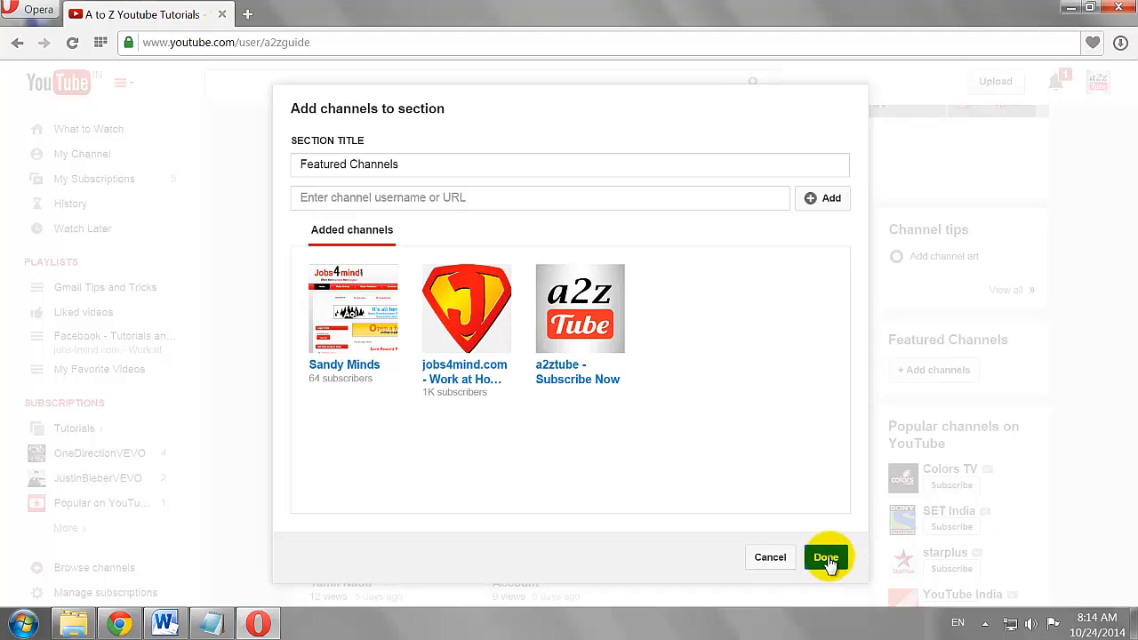
pyautogui.click(824, 558)
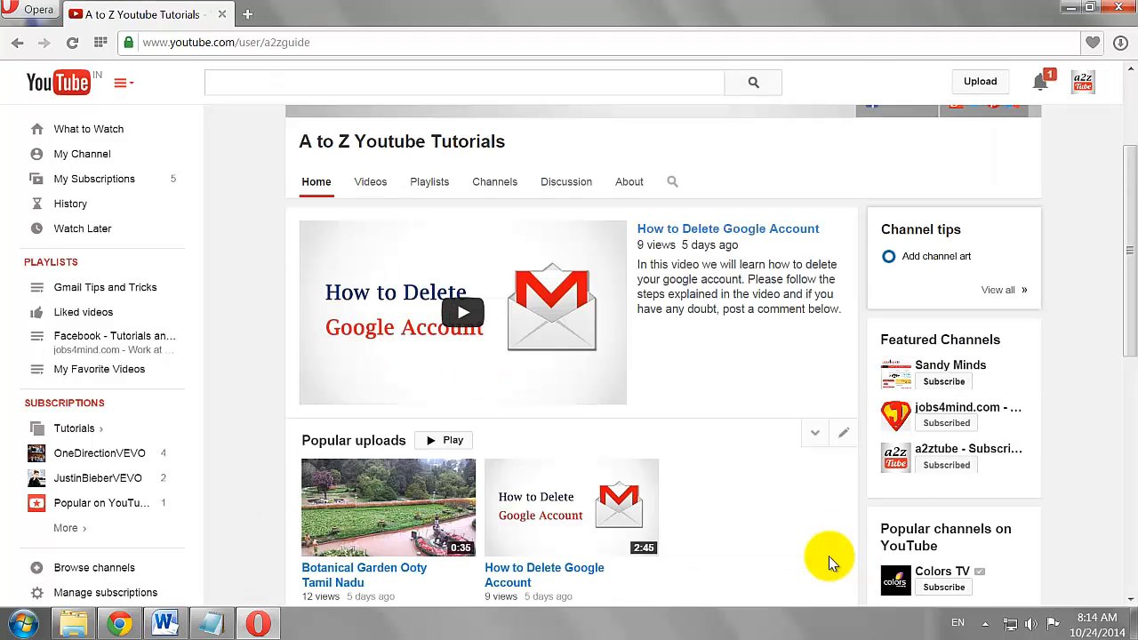